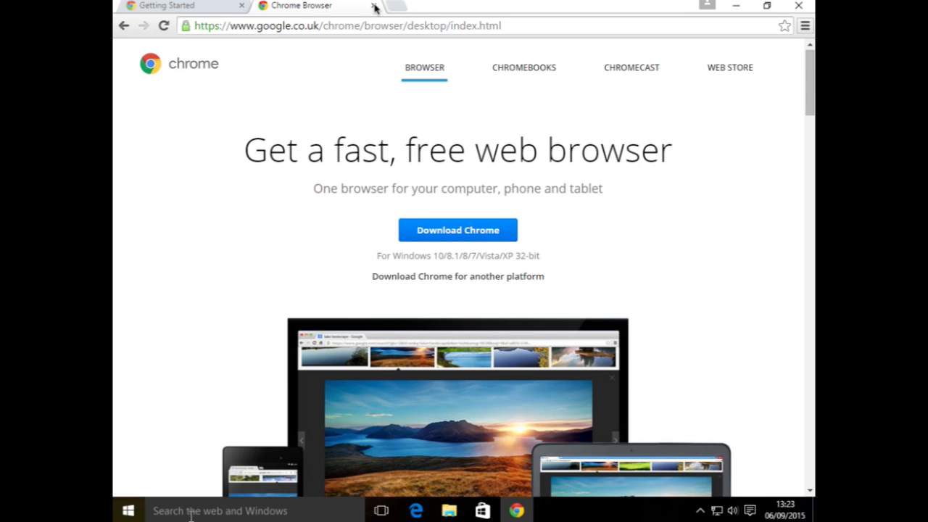
{"action": "mouse_move", "coordinate": [522, 190]}
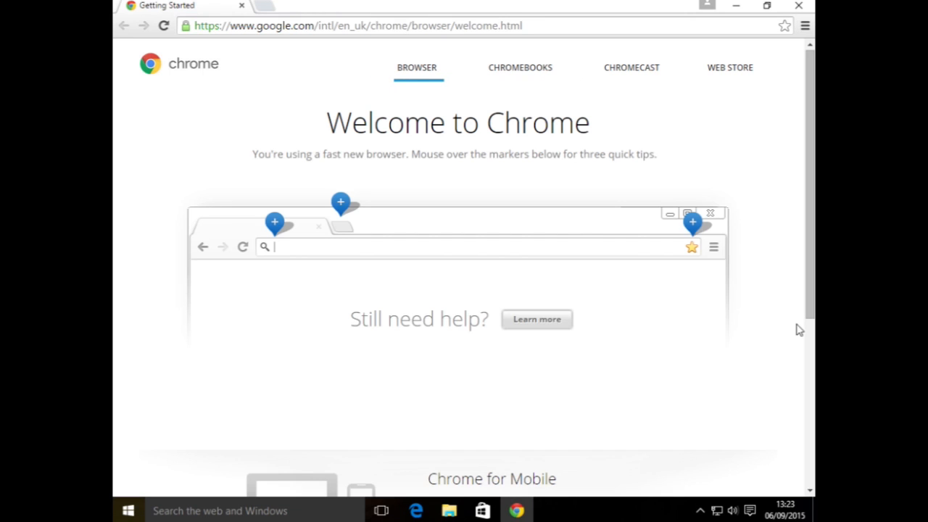
{"action": "mouse_move", "coordinate": [541, 288]}
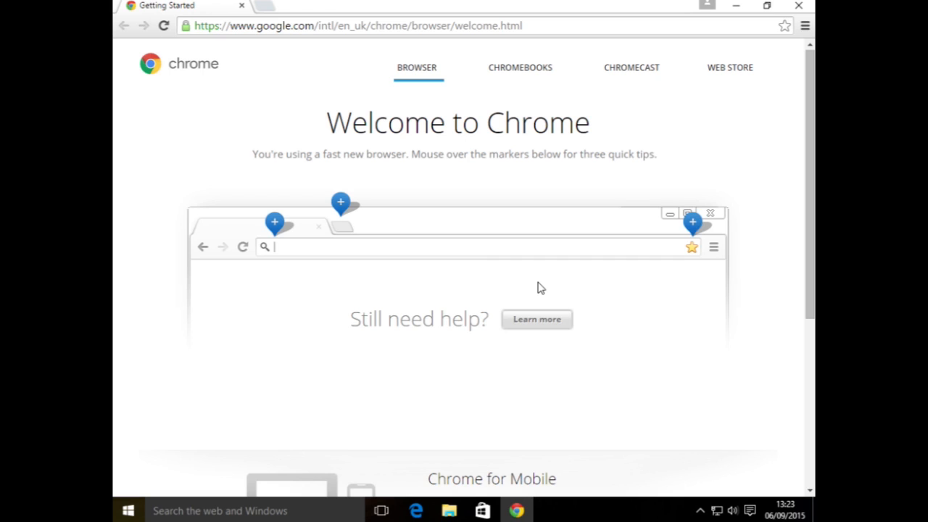
{"action": "mouse_move", "coordinate": [659, 176]}
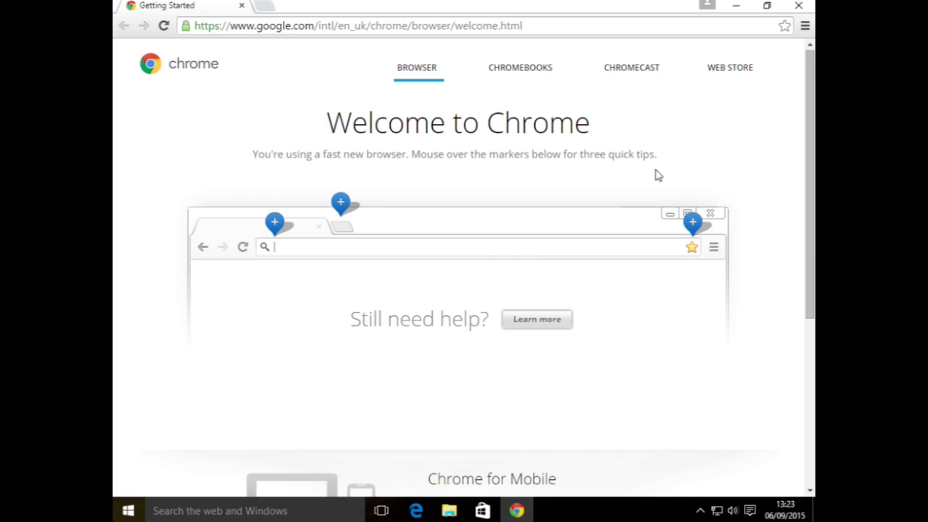
{"action": "mouse_move", "coordinate": [684, 13]}
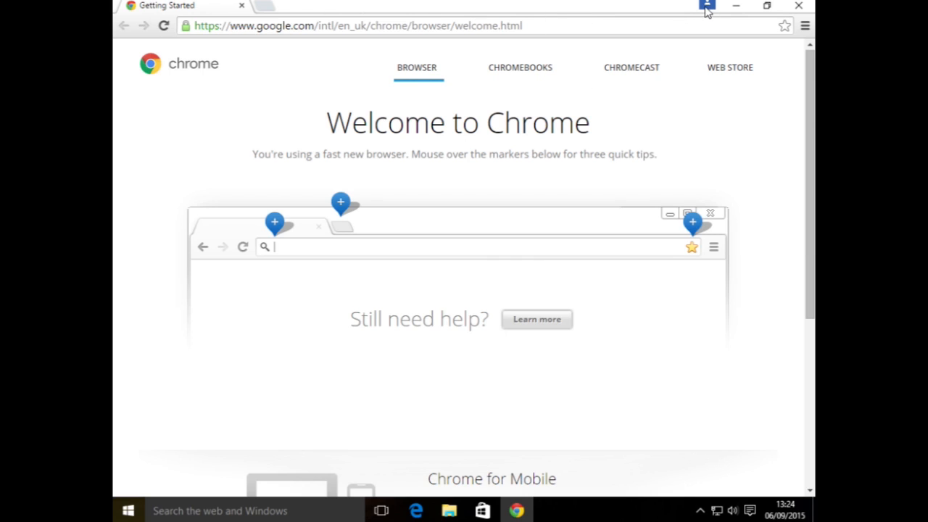
{"action": "left_click", "coordinate": [707, 5]}
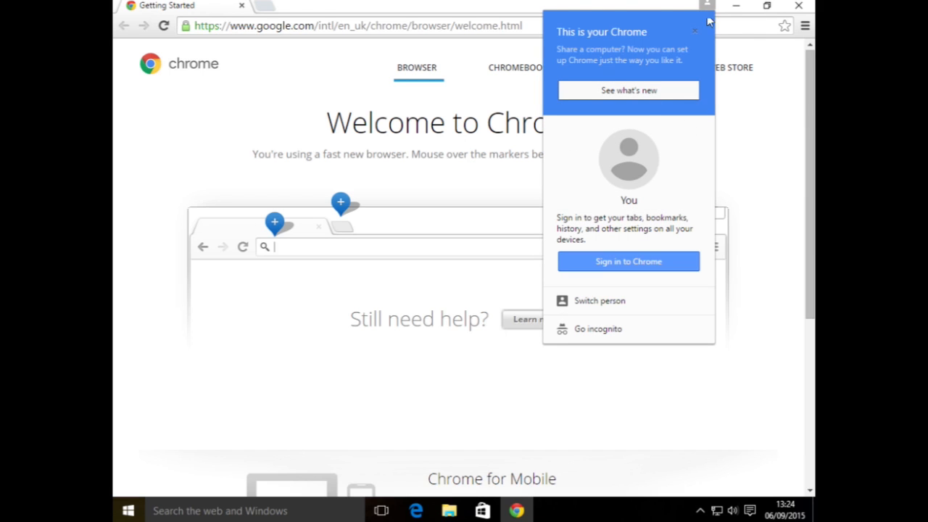
{"action": "mouse_move", "coordinate": [624, 229]}
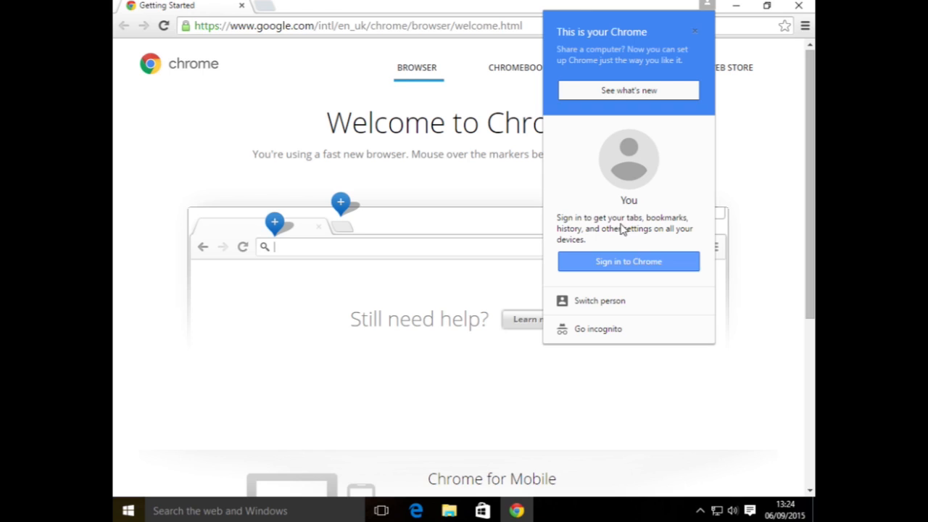
{"action": "mouse_move", "coordinate": [628, 268]}
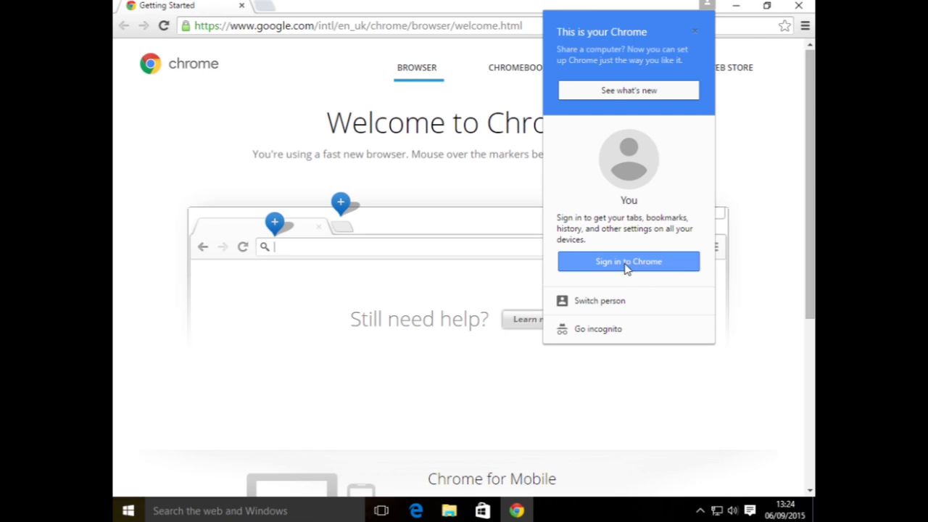
{"action": "left_click", "coordinate": [629, 261]}
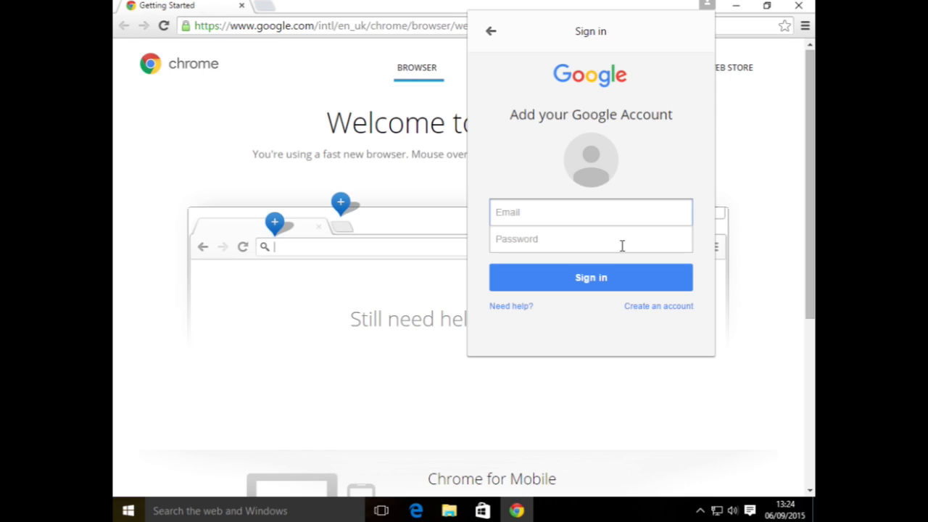
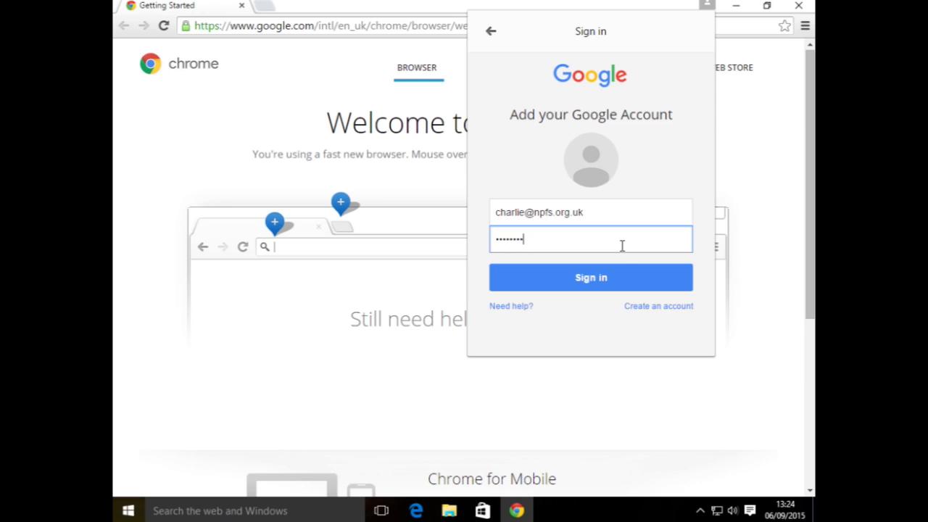
{"action": "left_click", "coordinate": [591, 277]}
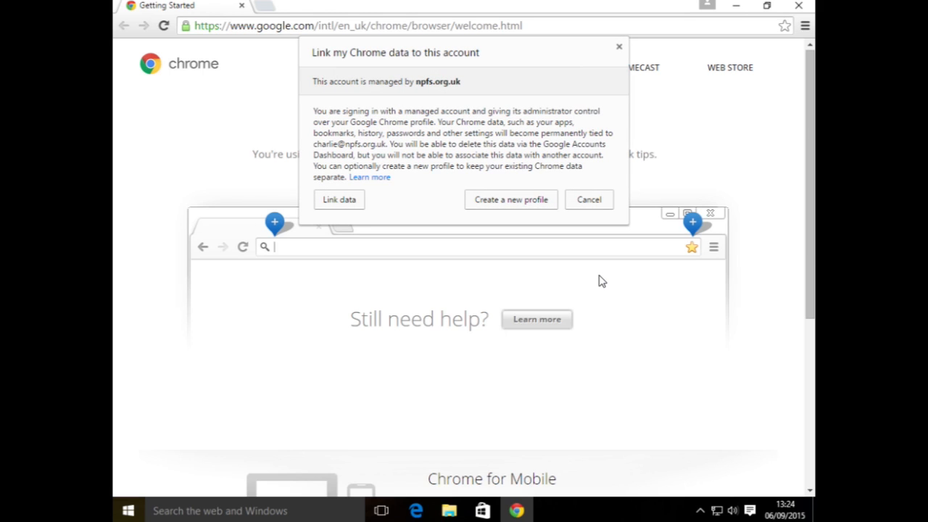
{"action": "mouse_move", "coordinate": [404, 206]}
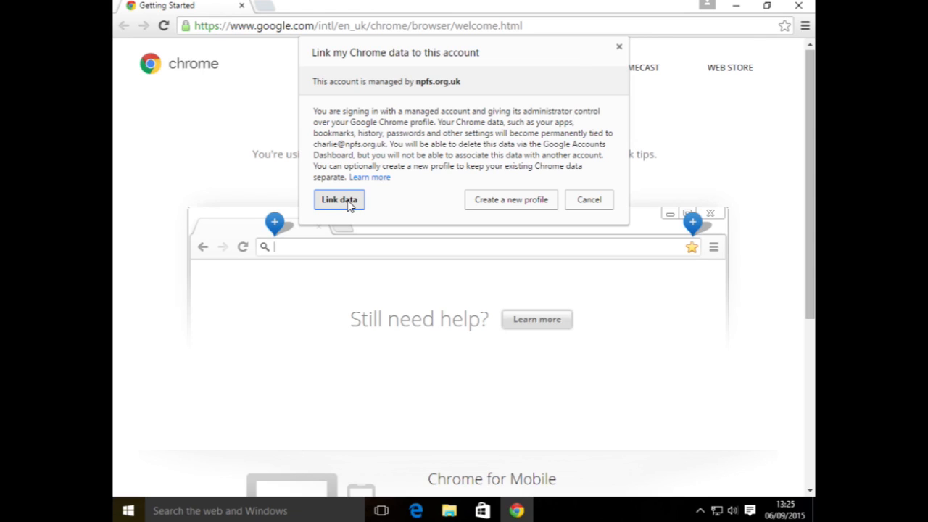
Link the existing Chrome data to the managed work account and dismiss the signed-in notice
{"action": "left_click", "coordinate": [338, 199]}
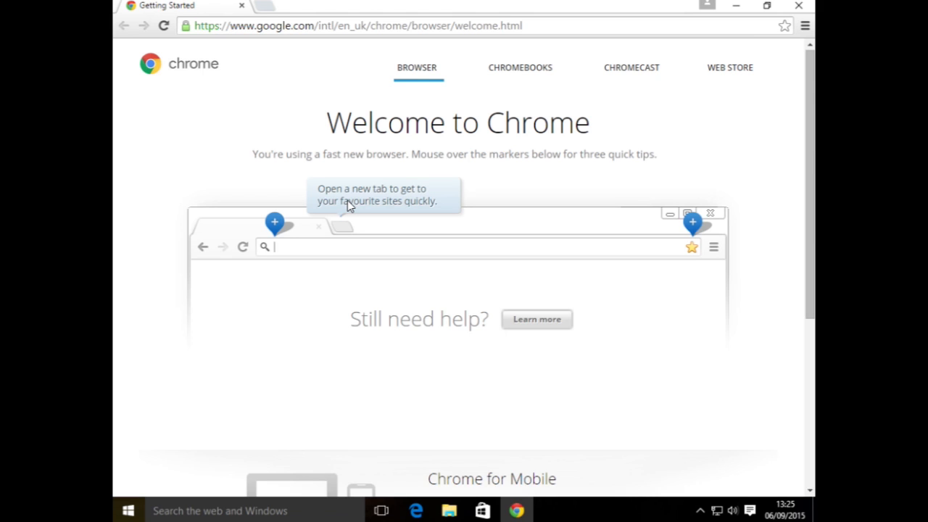
{"action": "left_click", "coordinate": [699, 3]}
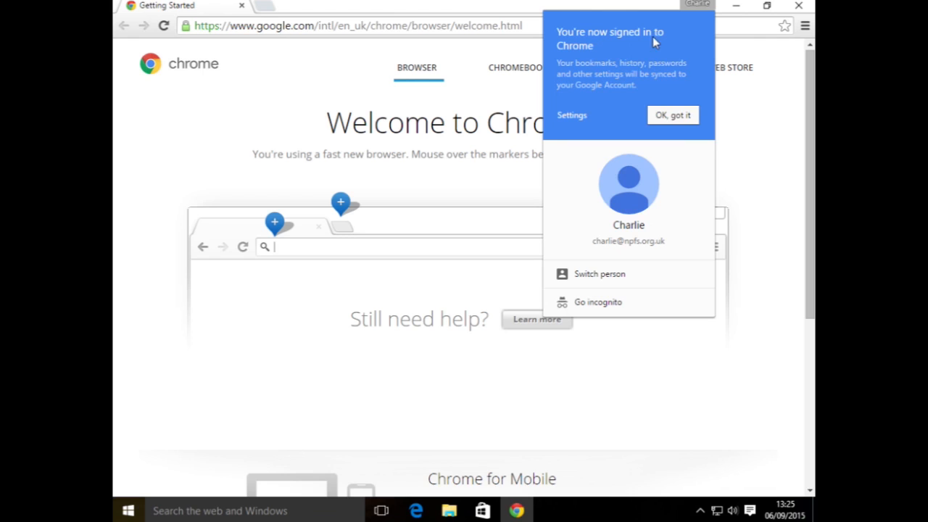
{"action": "left_click", "coordinate": [673, 115]}
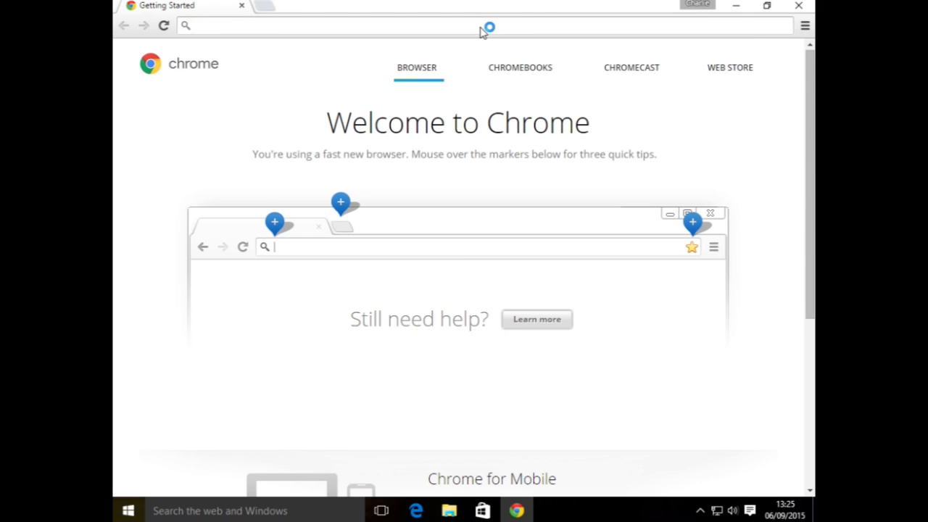
Go to drive.google.com and close the My Drive welcome tour
{"action": "type", "text": "drive.google.com/drive/my-drive"}
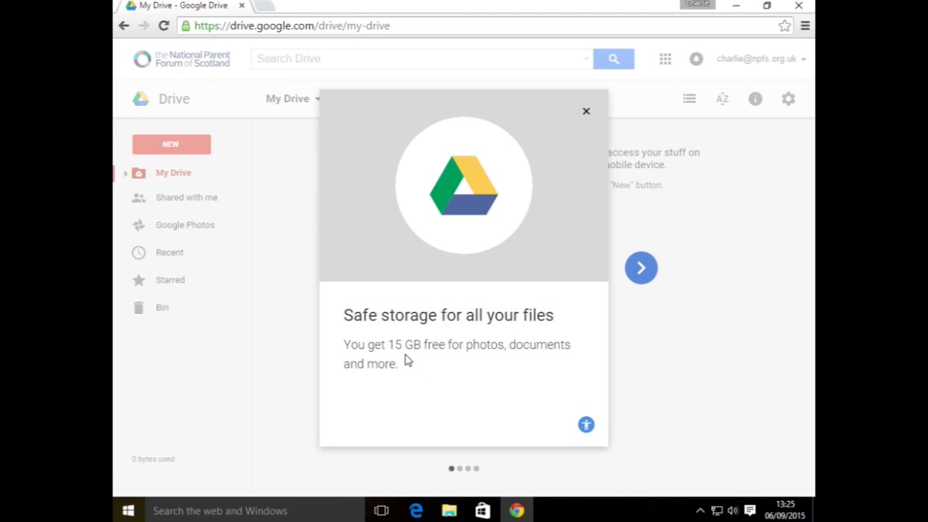
{"action": "mouse_move", "coordinate": [531, 376]}
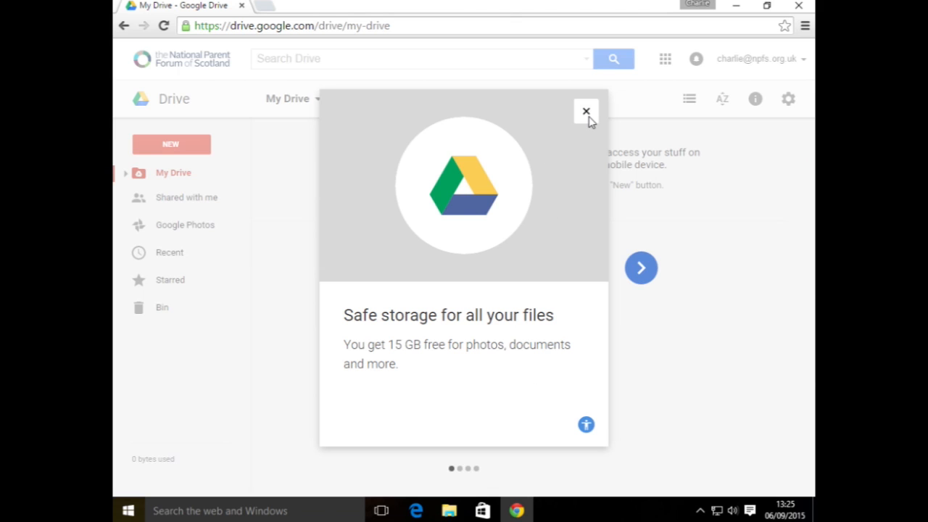
{"action": "left_click", "coordinate": [586, 111]}
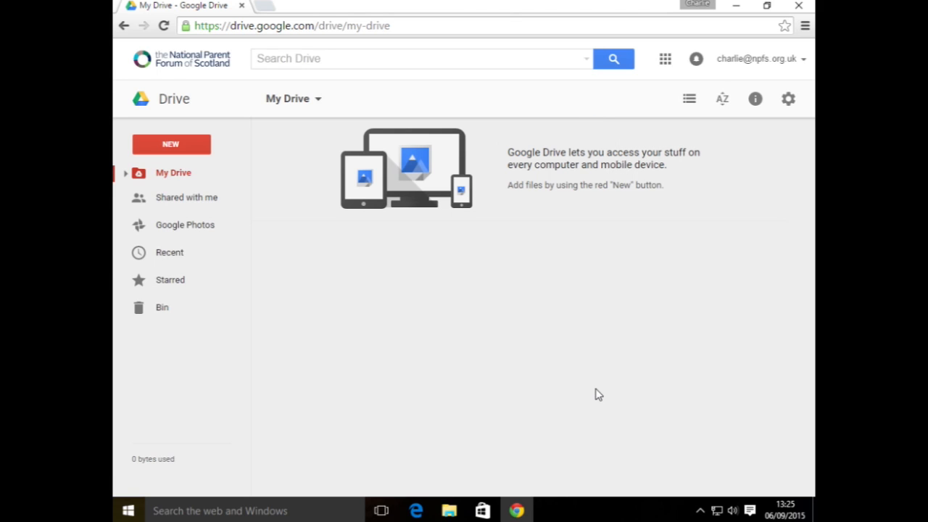
{"action": "mouse_move", "coordinate": [356, 111]}
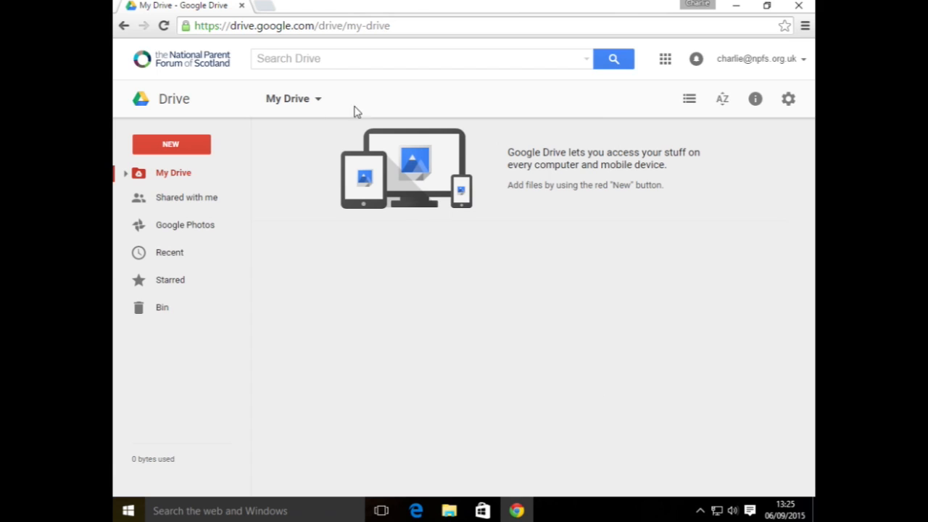
Open the work account's Gmail from the Google Apps grid
{"action": "left_click", "coordinate": [664, 59]}
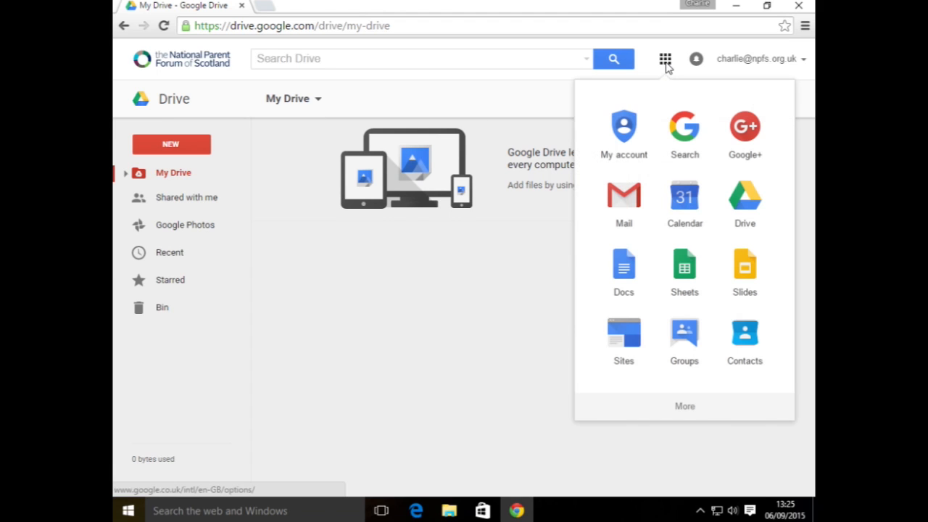
{"action": "mouse_move", "coordinate": [665, 59]}
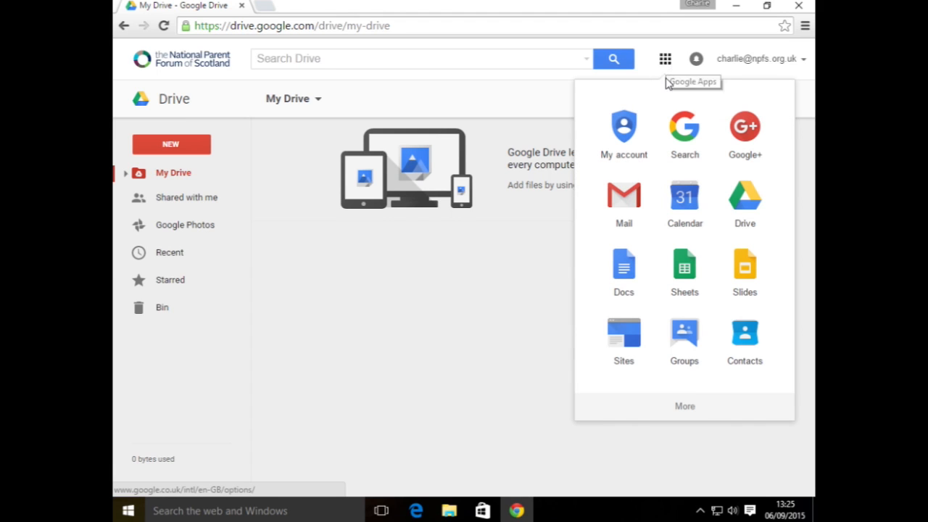
{"action": "mouse_move", "coordinate": [665, 59]}
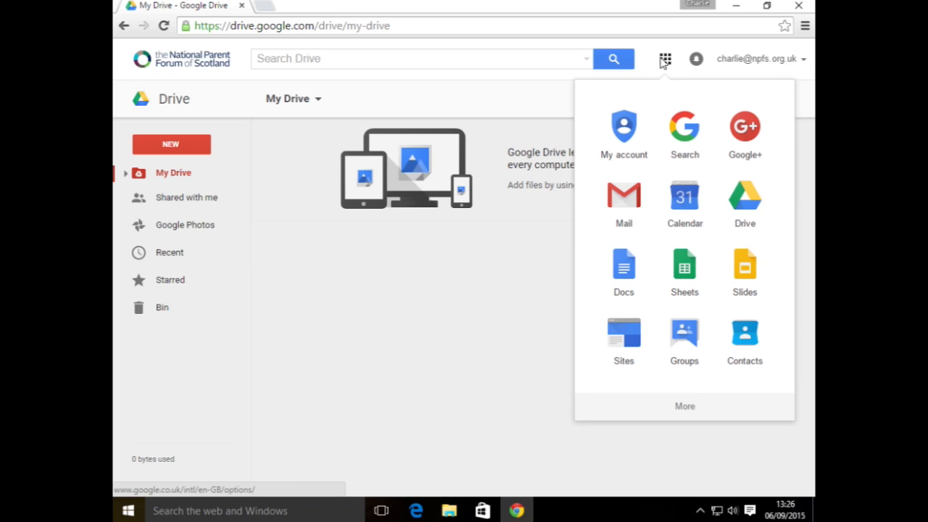
{"action": "left_click", "coordinate": [623, 198]}
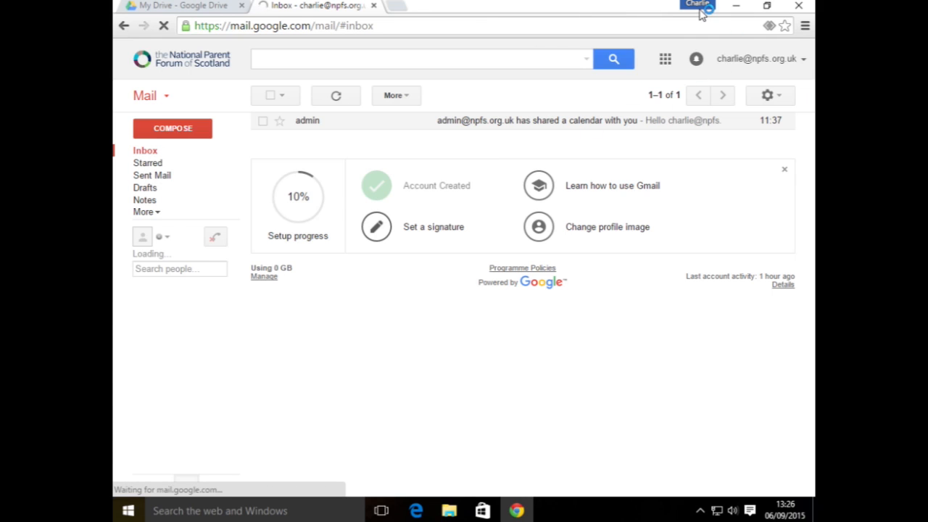
Add a new Chrome person, Person 1, and open its profile panel in the new window
{"action": "left_click", "coordinate": [694, 5]}
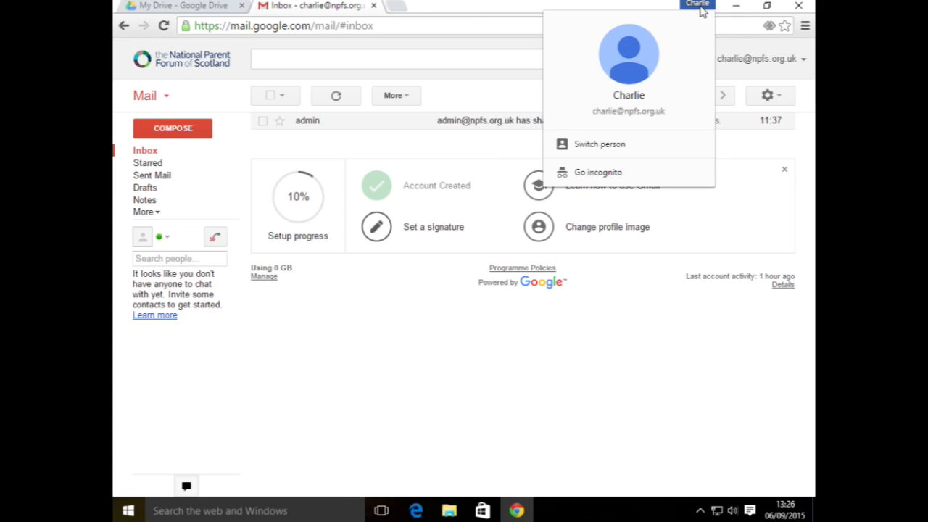
{"action": "mouse_move", "coordinate": [657, 97]}
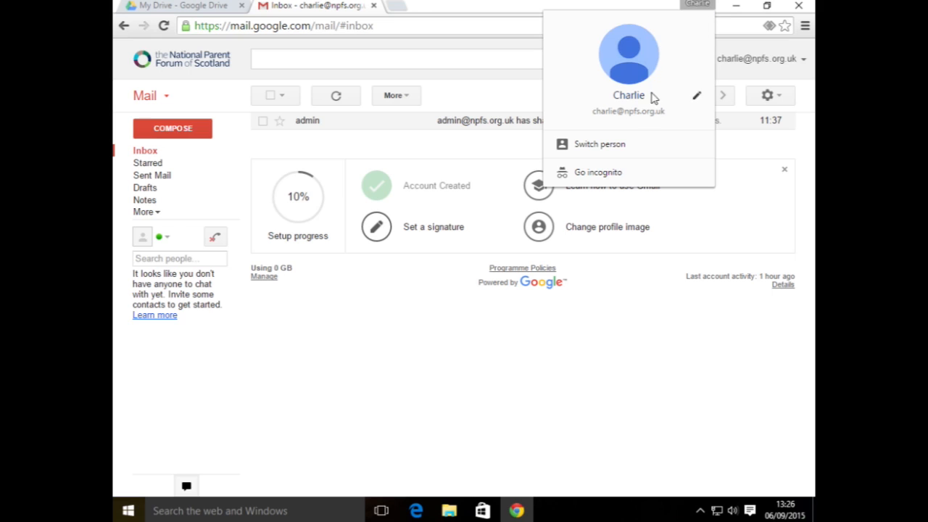
{"action": "mouse_move", "coordinate": [596, 146]}
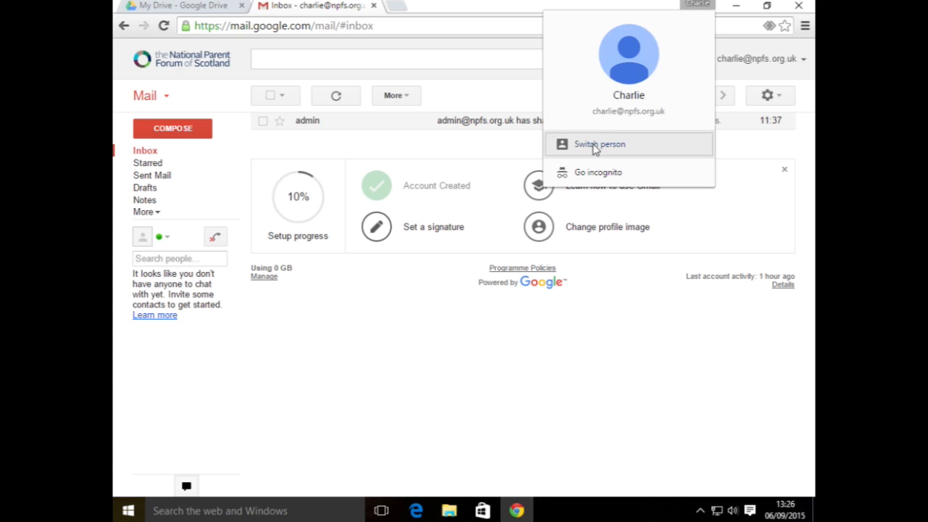
{"action": "left_click", "coordinate": [598, 144]}
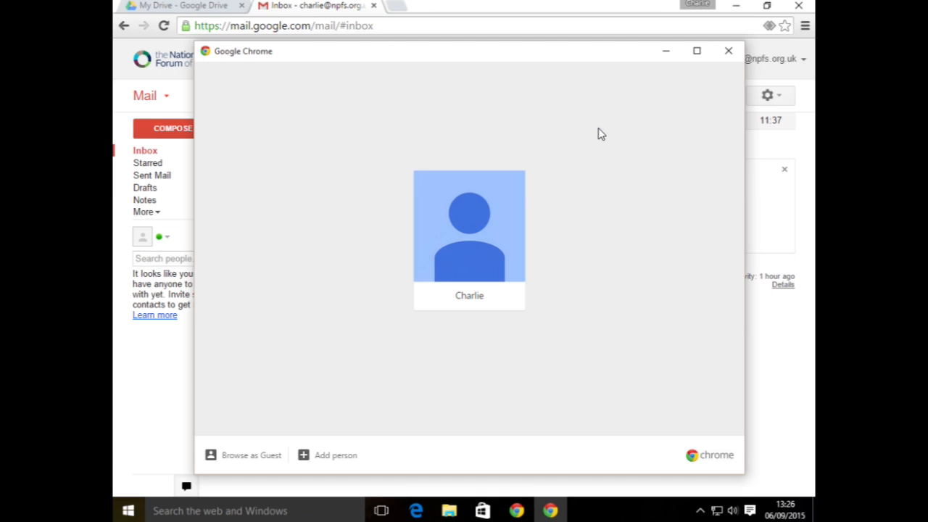
{"action": "mouse_move", "coordinate": [352, 443]}
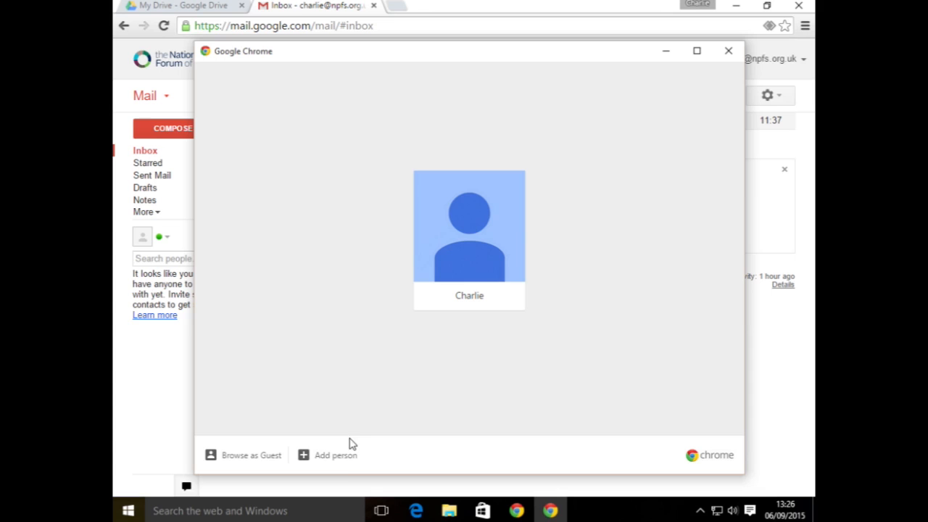
{"action": "left_click", "coordinate": [469, 239]}
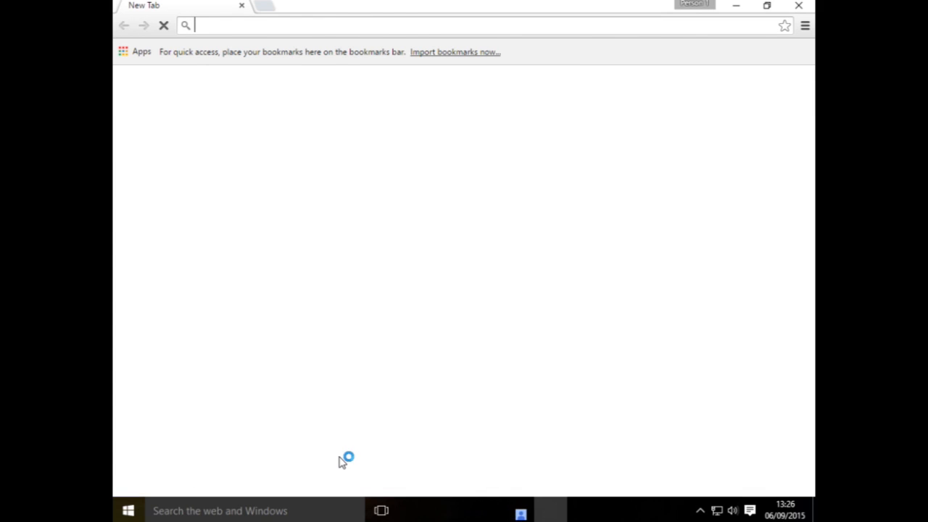
{"action": "left_click", "coordinate": [692, 5]}
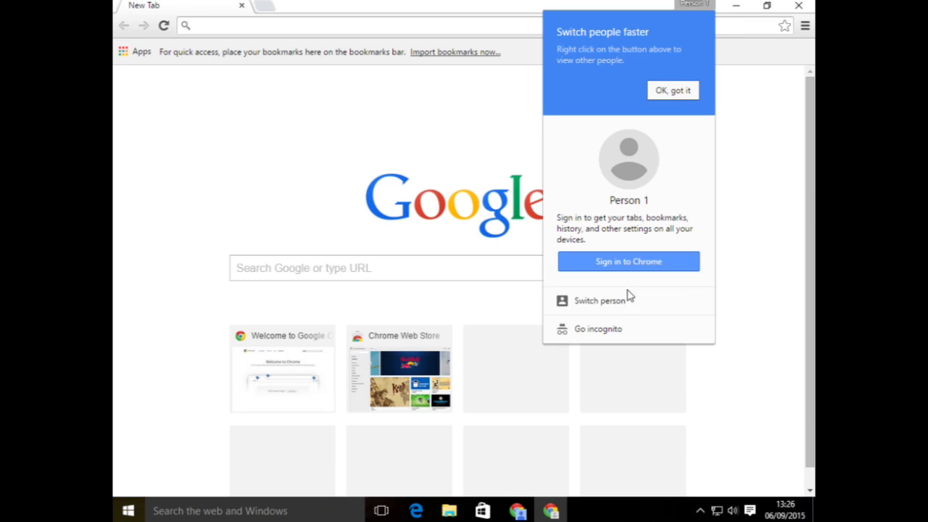
{"action": "mouse_move", "coordinate": [630, 267]}
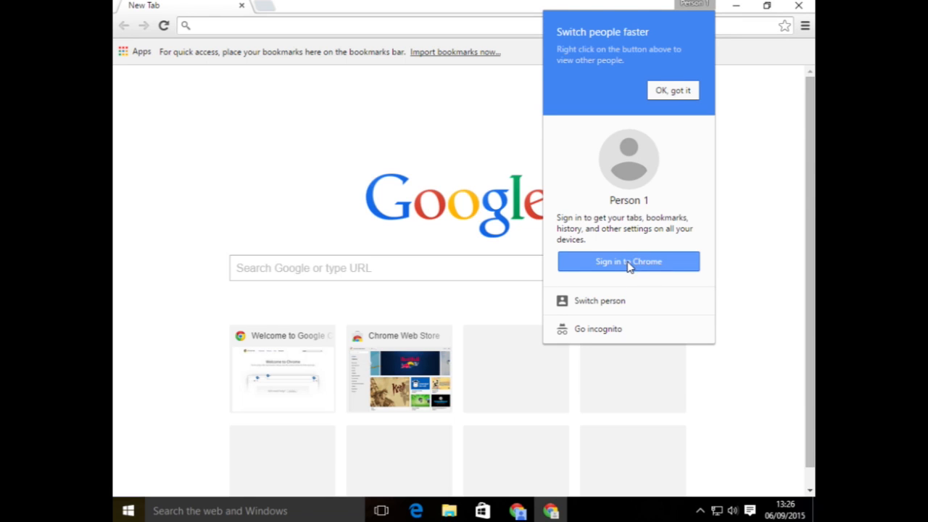
Sign the Person 1 profile into the personal Google account charli… with its password
{"action": "left_click", "coordinate": [628, 261]}
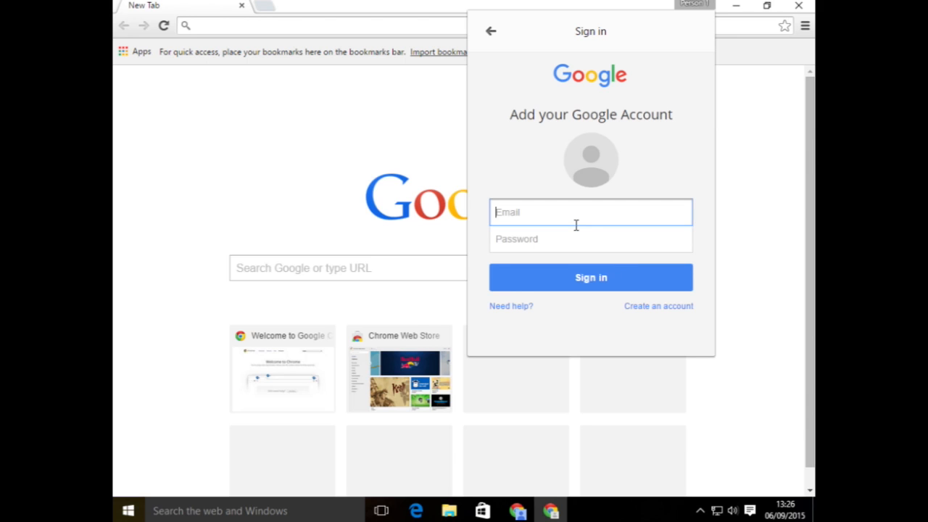
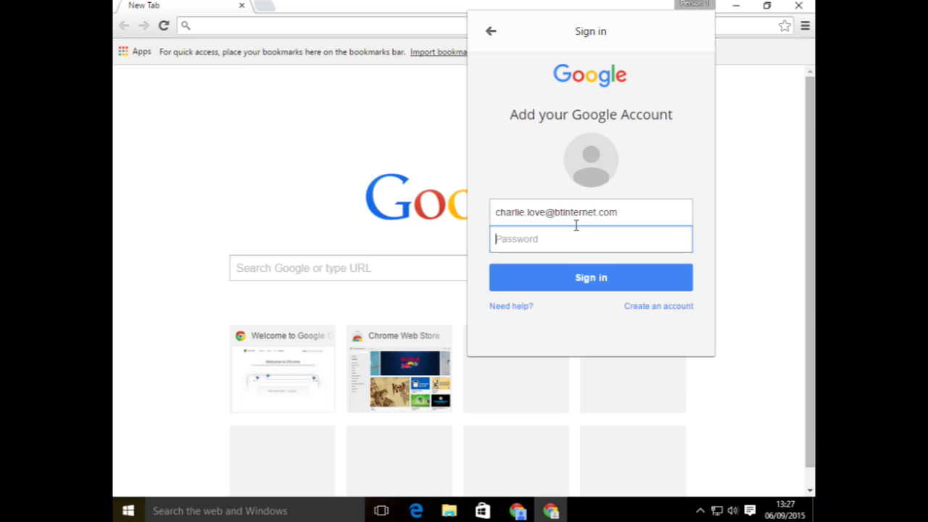
{"action": "type", "text": "••••••"}
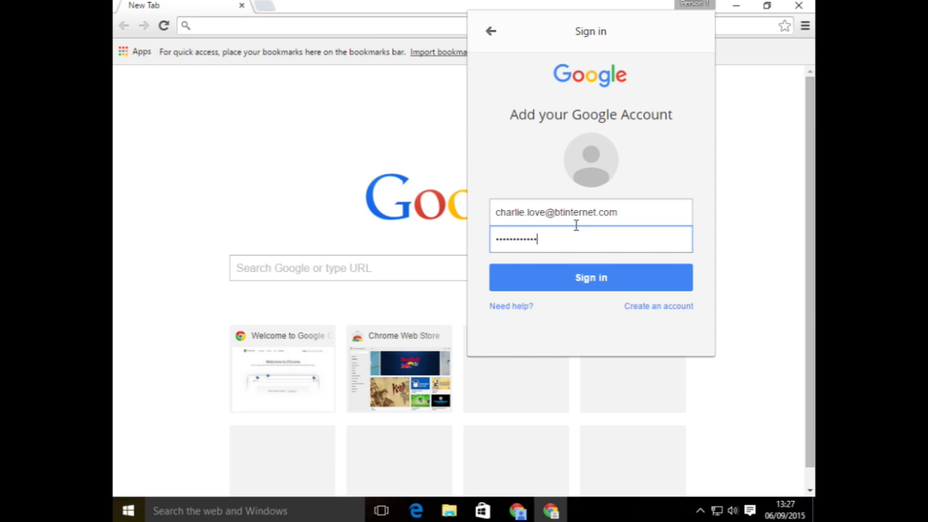
{"action": "left_click", "coordinate": [590, 277]}
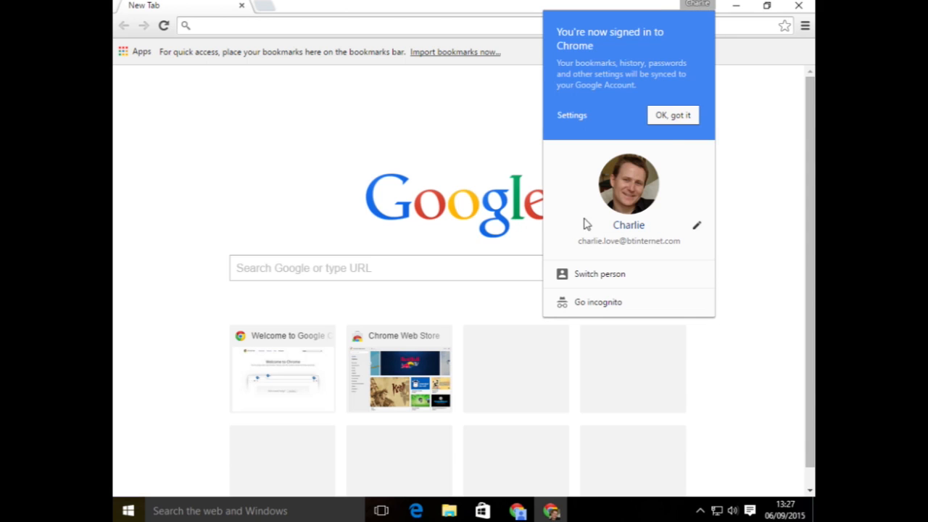
Dismiss the signed-in and tip notices, then show both profiles in the person chooser
{"action": "left_click", "coordinate": [674, 115]}
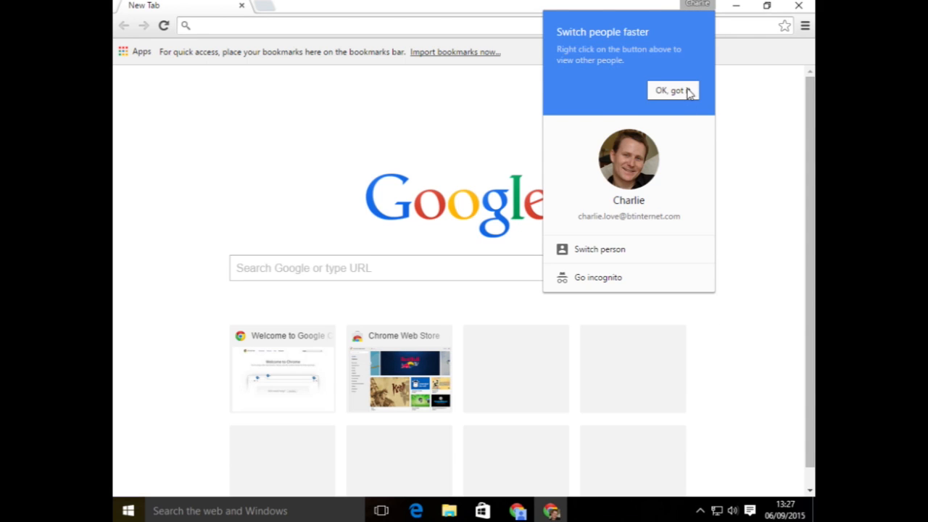
{"action": "left_click", "coordinate": [672, 90]}
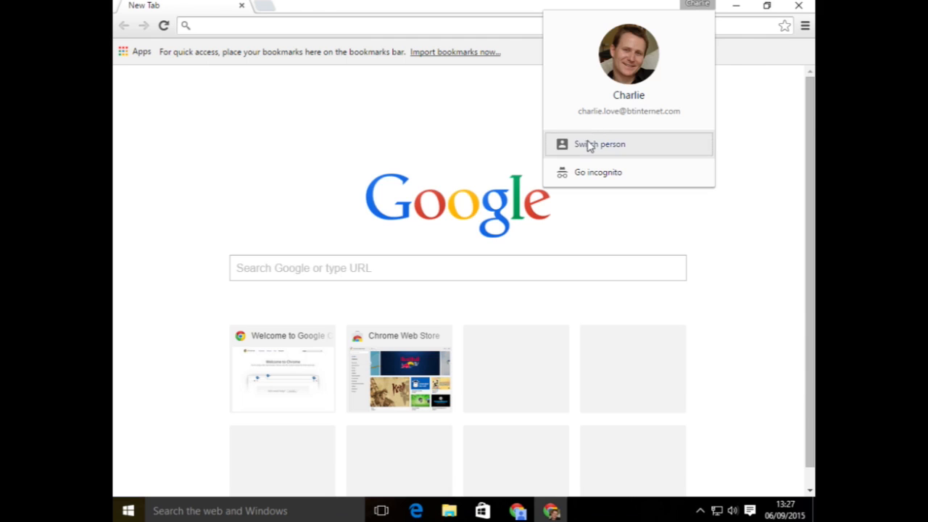
{"action": "left_click", "coordinate": [599, 143]}
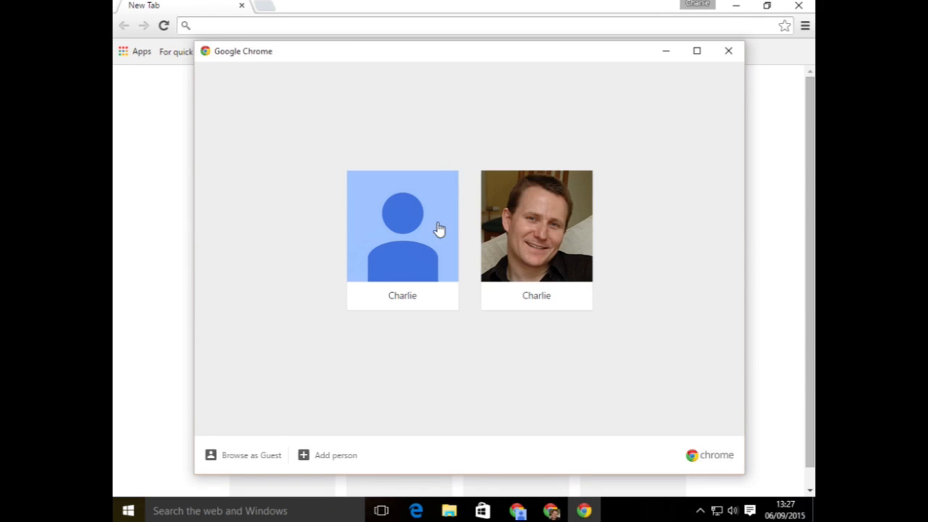